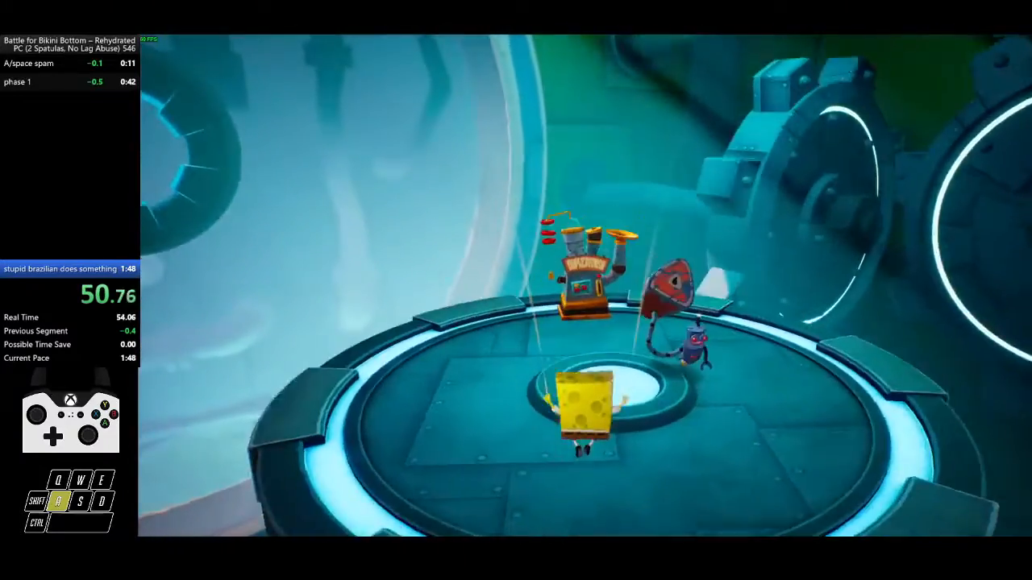
pyautogui.press('w')
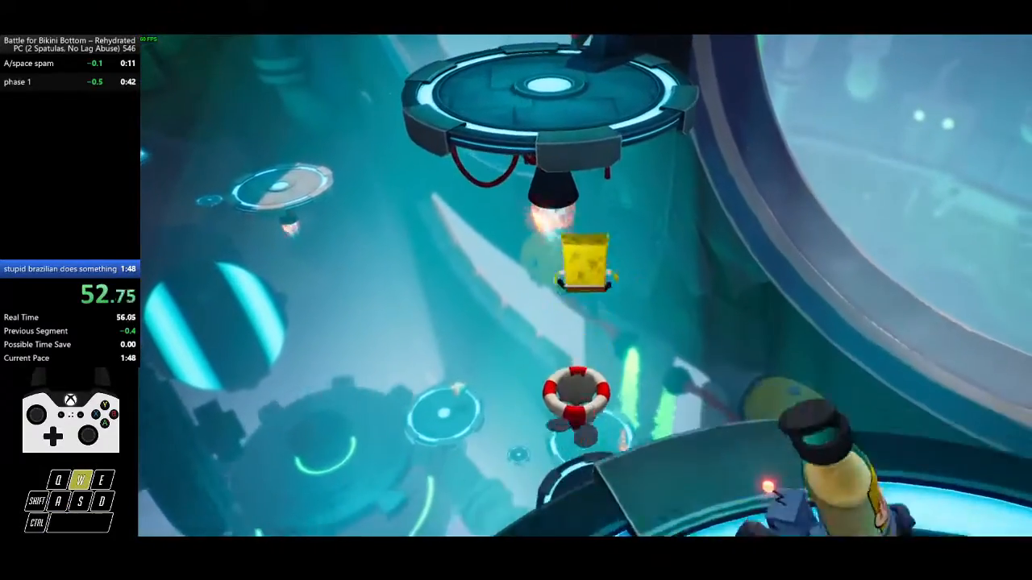